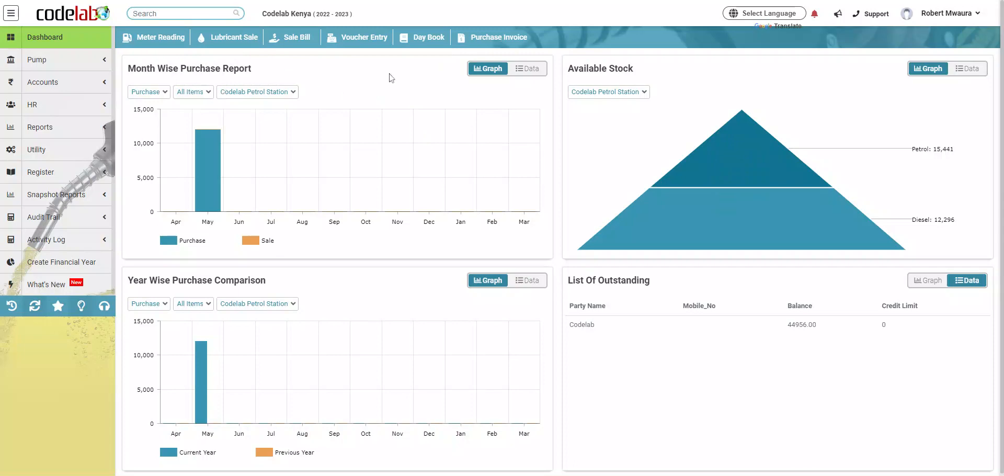
mouse_move(499, 38)
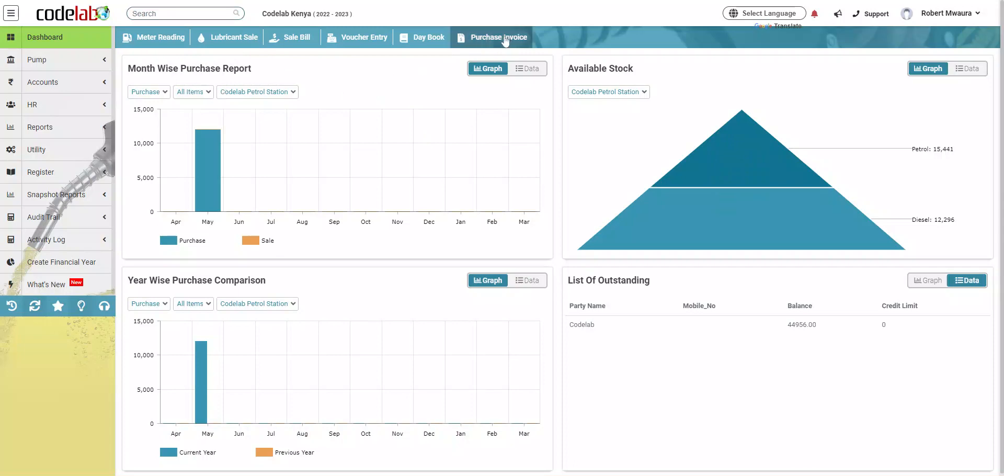
Open a blank Purchase Bill form from the Purchase Invoice quick-access shortcut.
click(499, 36)
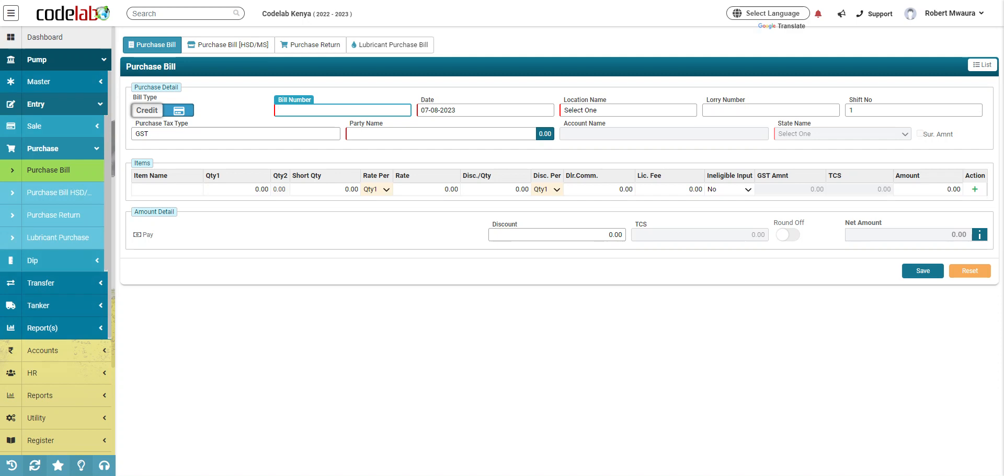
Enter bill number 98765 and set the bill date to 09-05-2023.
click(342, 110)
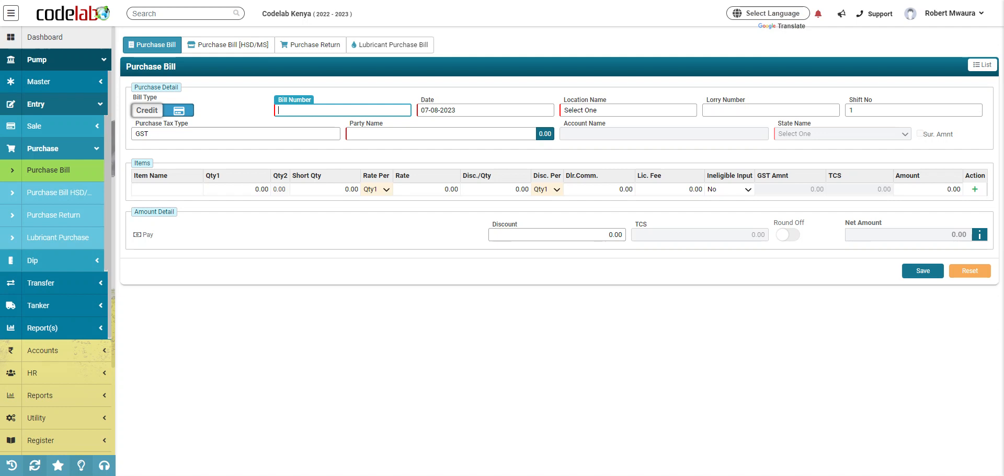
text(98765)
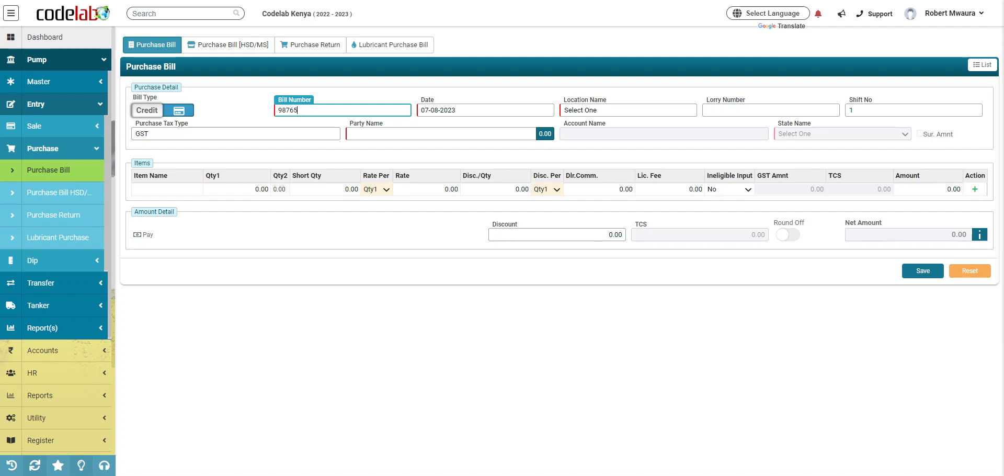
click(485, 110)
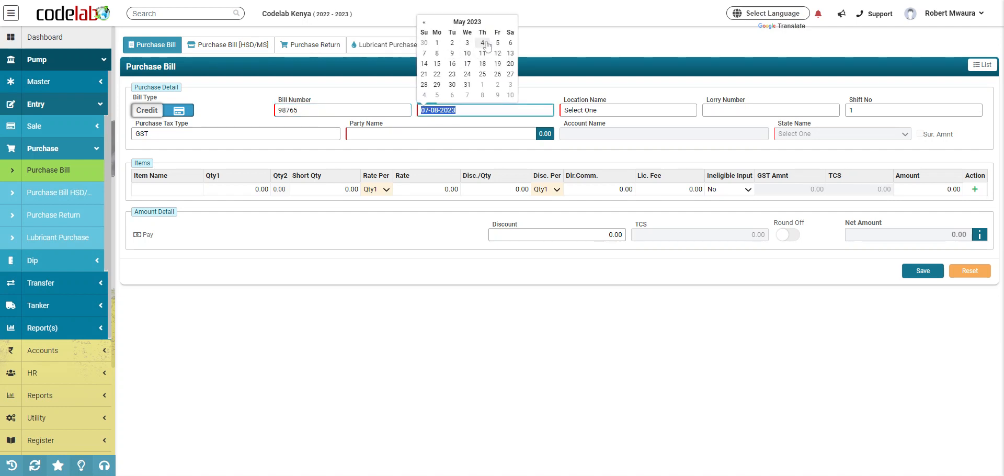
click(437, 54)
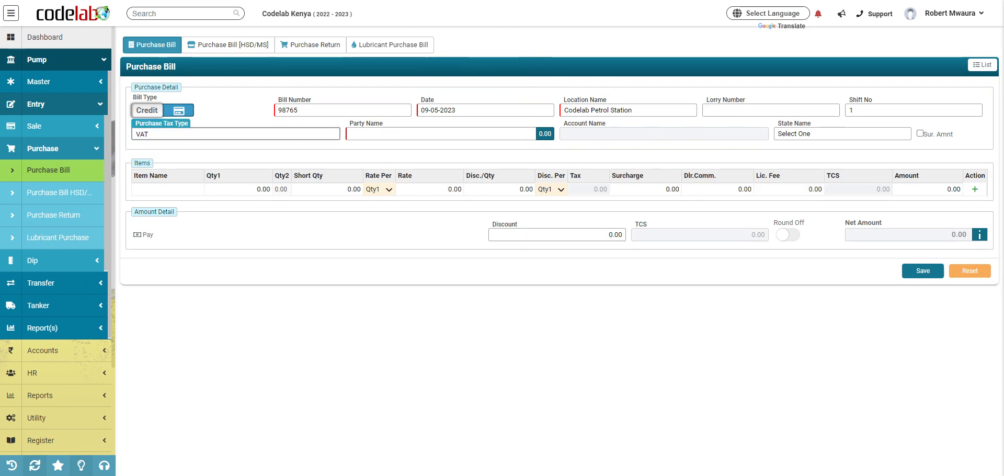
Set the party name to Codelab Petroleum.
click(441, 133)
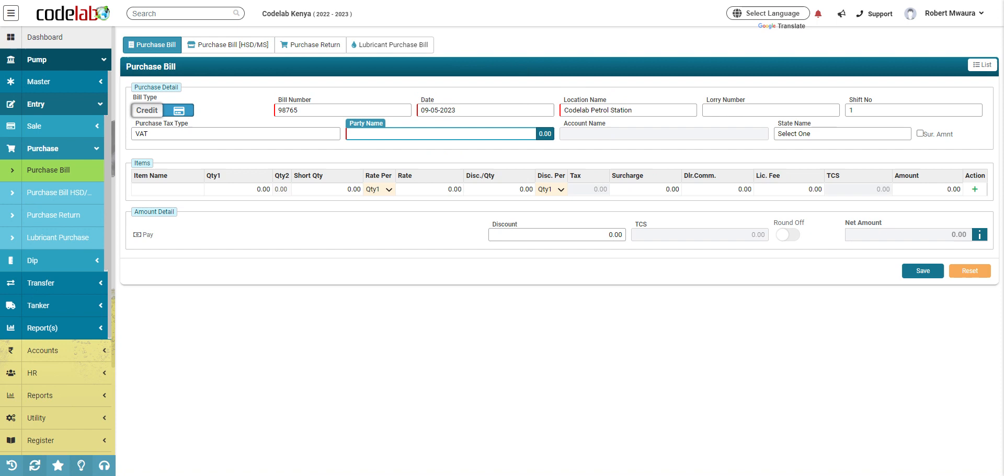
text(Co)
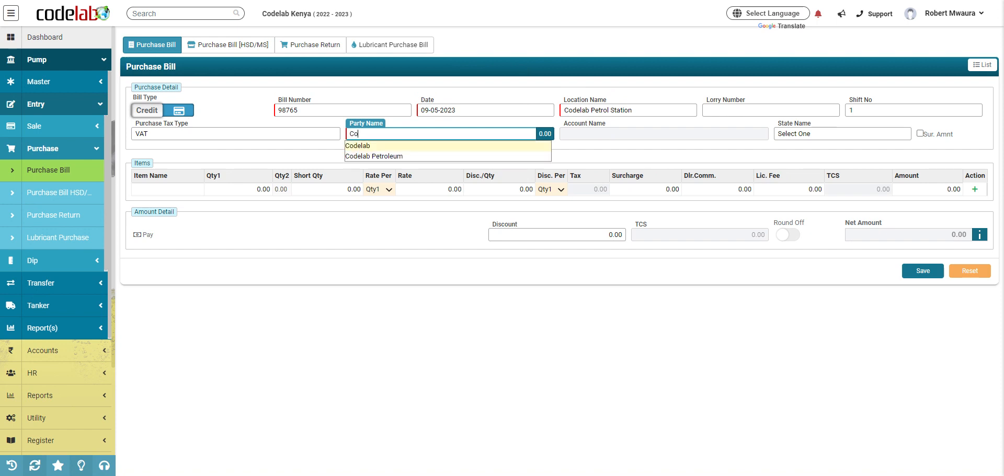
click(374, 155)
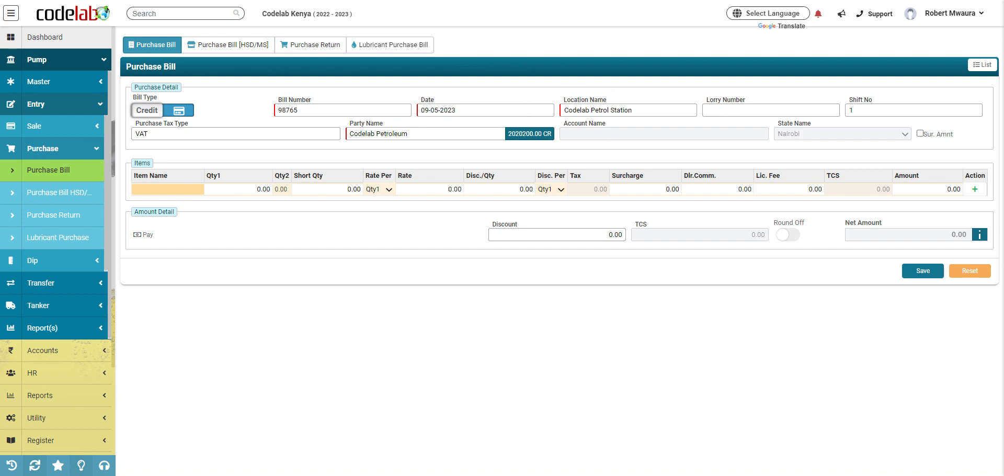
Add a Diesel line with 50000 to the bill.
text(Die)
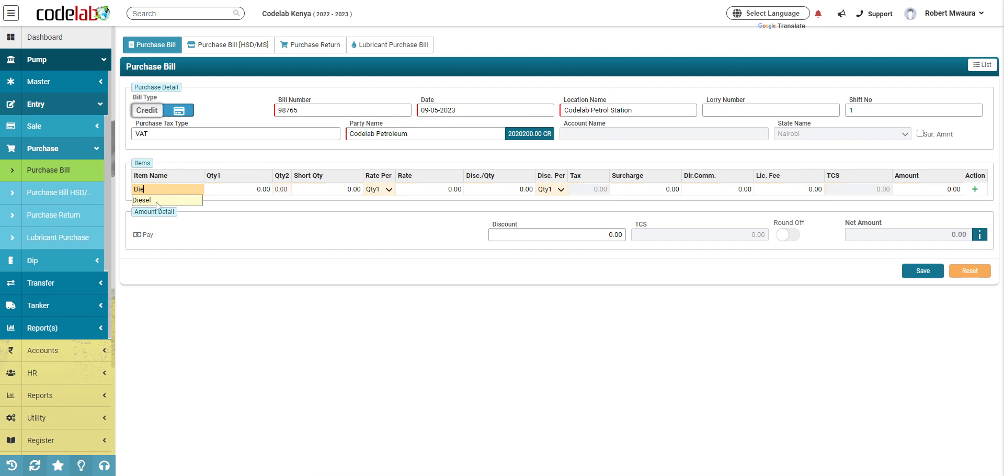
click(141, 200)
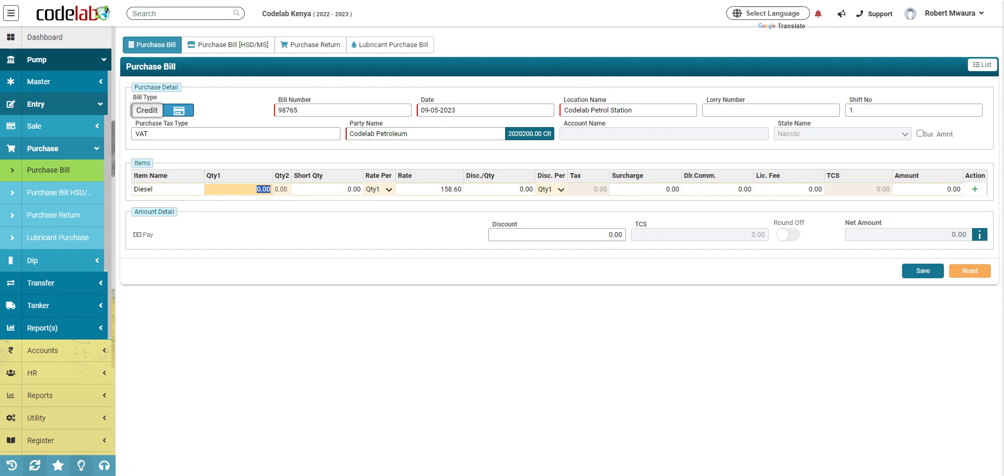
text(50000)
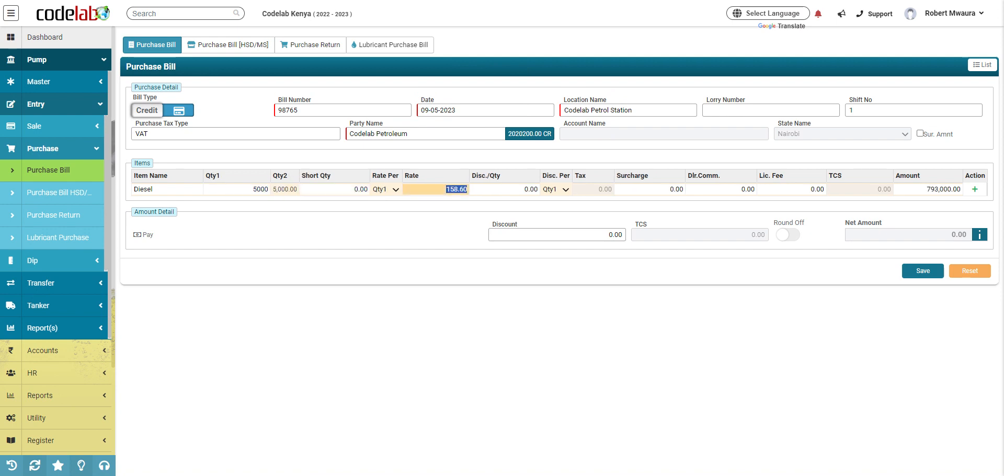
click(973, 188)
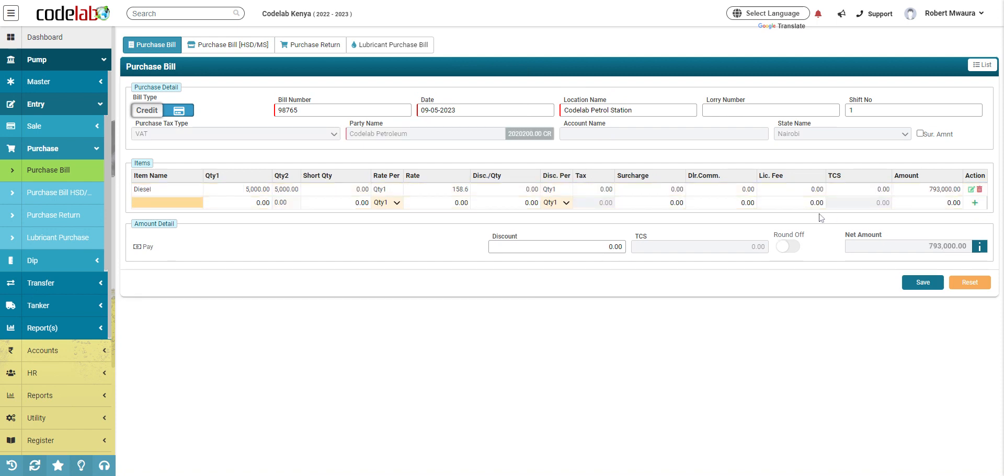
Add a Petrol line with 50 to the bill.
text(Petr)
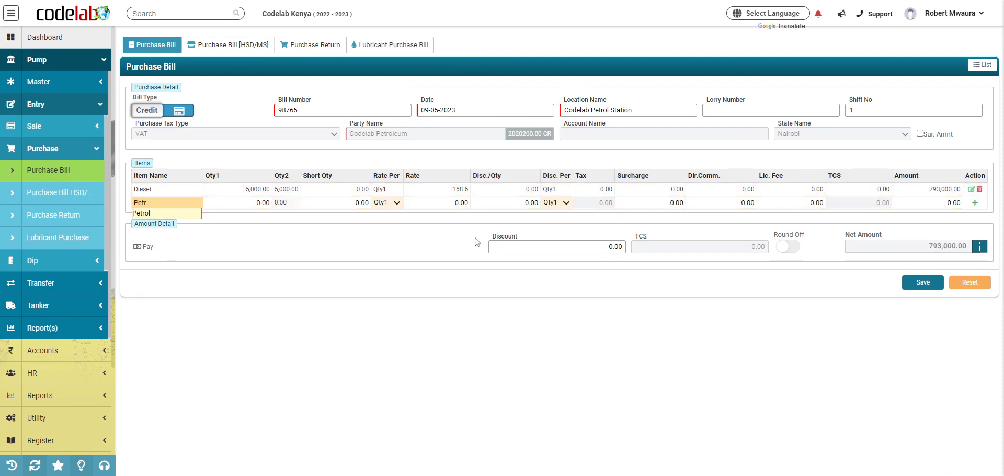
click(149, 212)
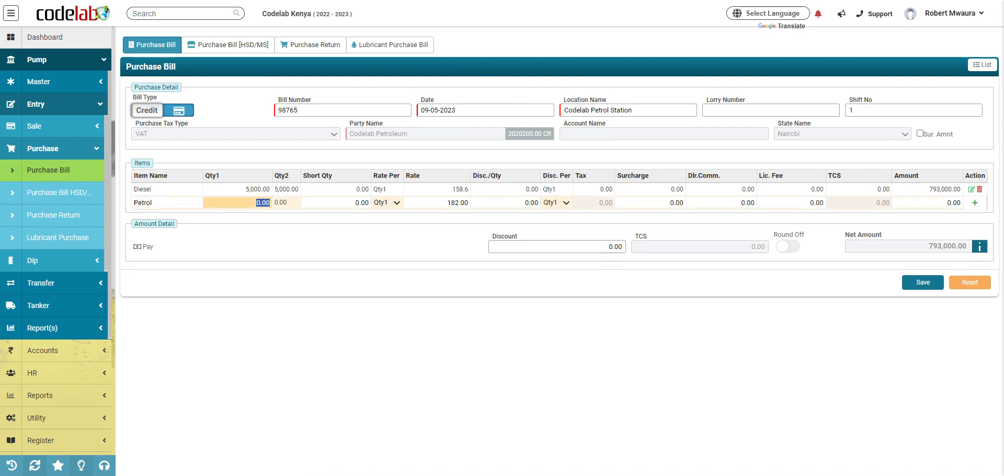
text(5000)
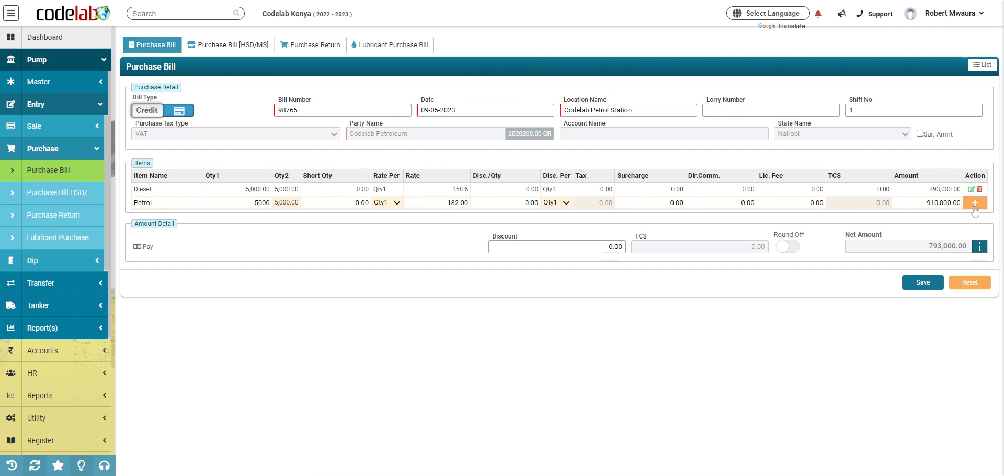
click(975, 203)
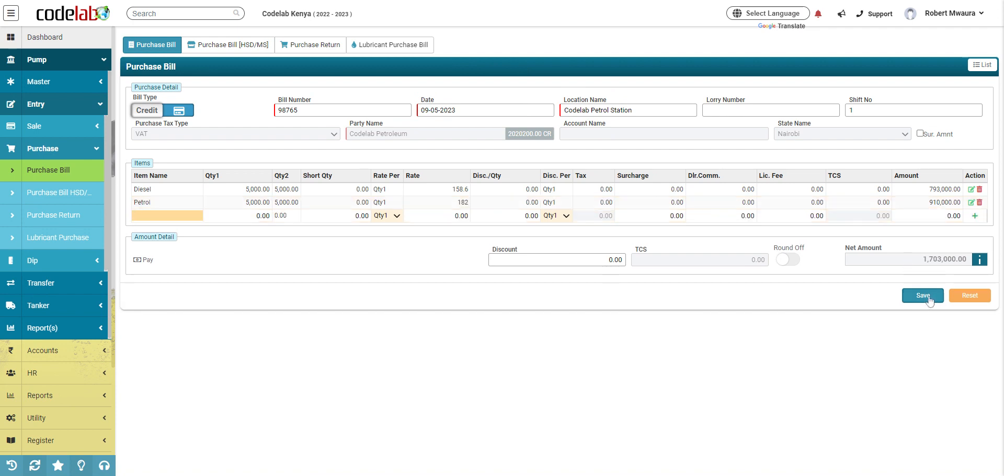
Save the purchase bill totalling 1,703,000 and show the Purchase Bill List.
click(923, 295)
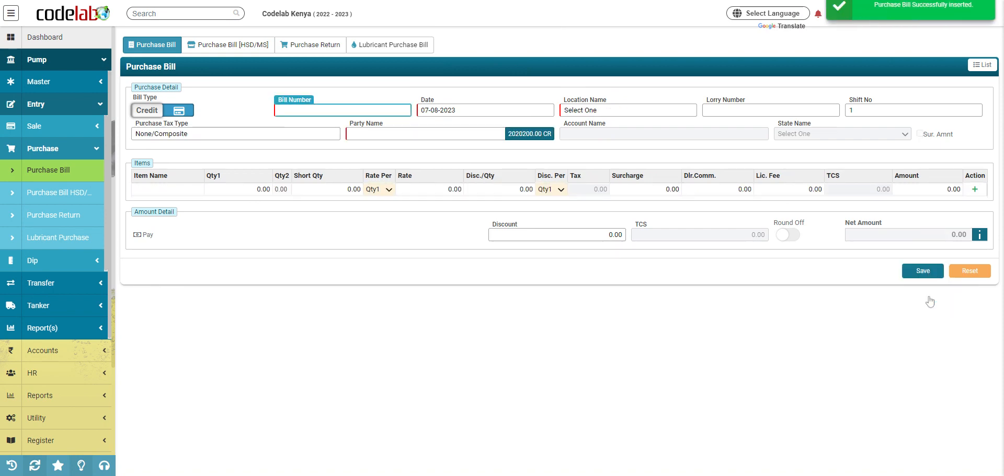
click(982, 65)
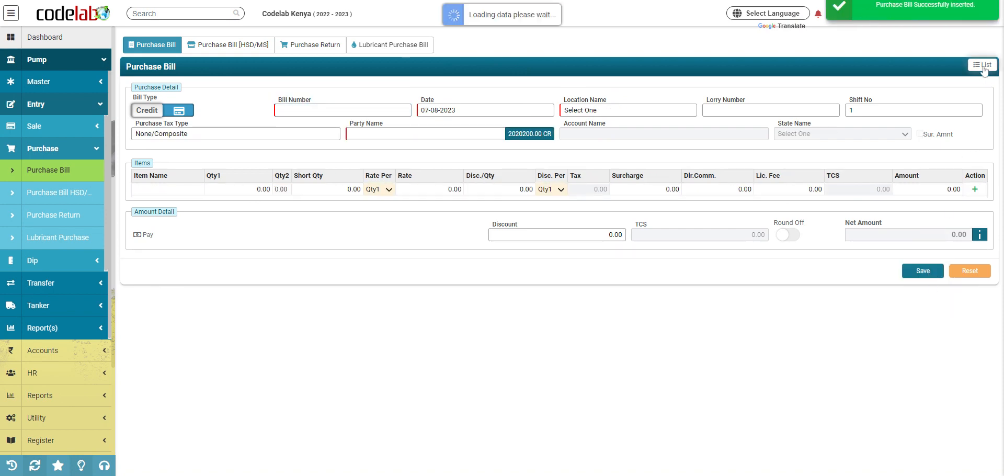
click(981, 65)
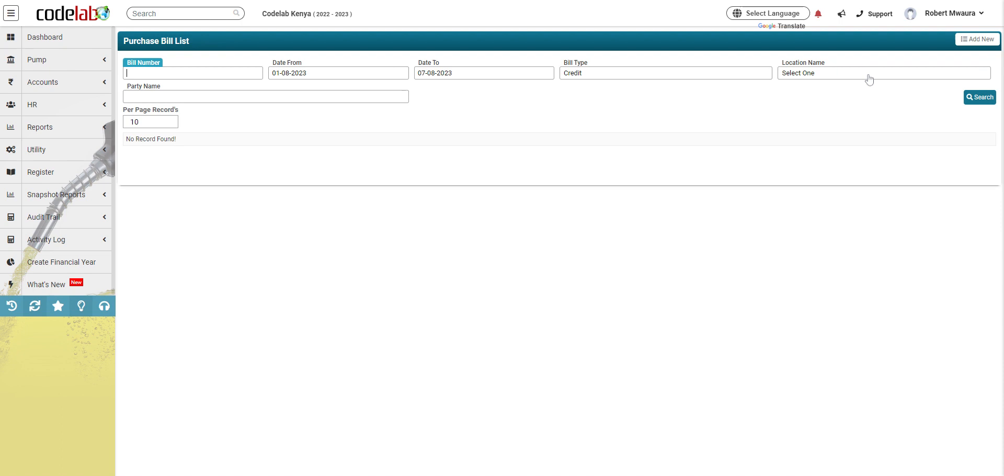
List bills from 01-05-2023 and reopen bill 98765 for editing.
click(338, 72)
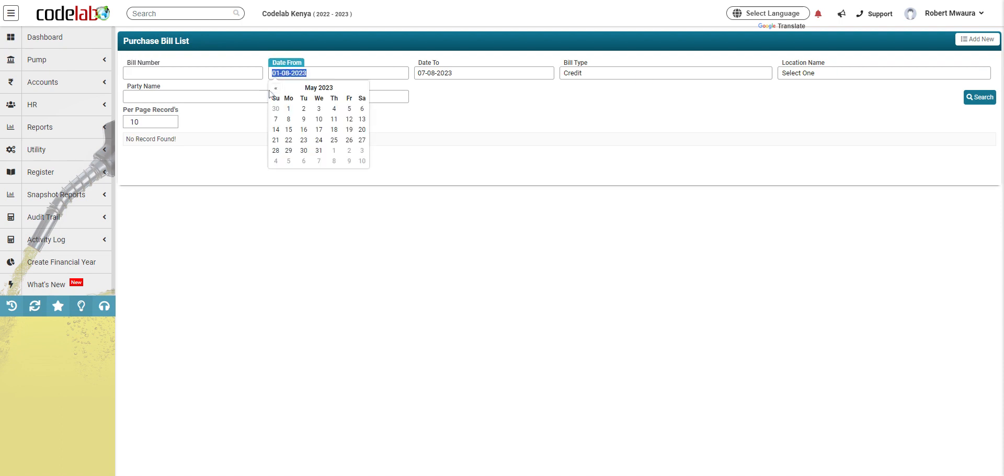
click(289, 108)
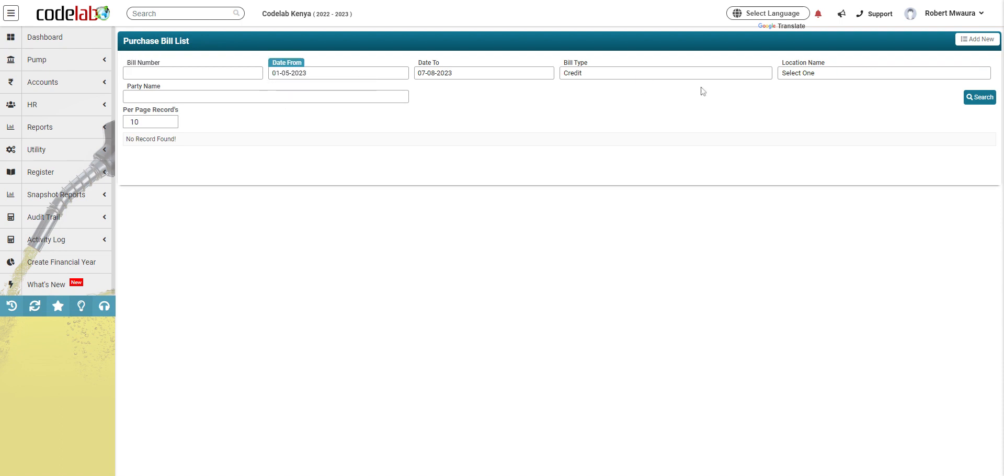
click(979, 97)
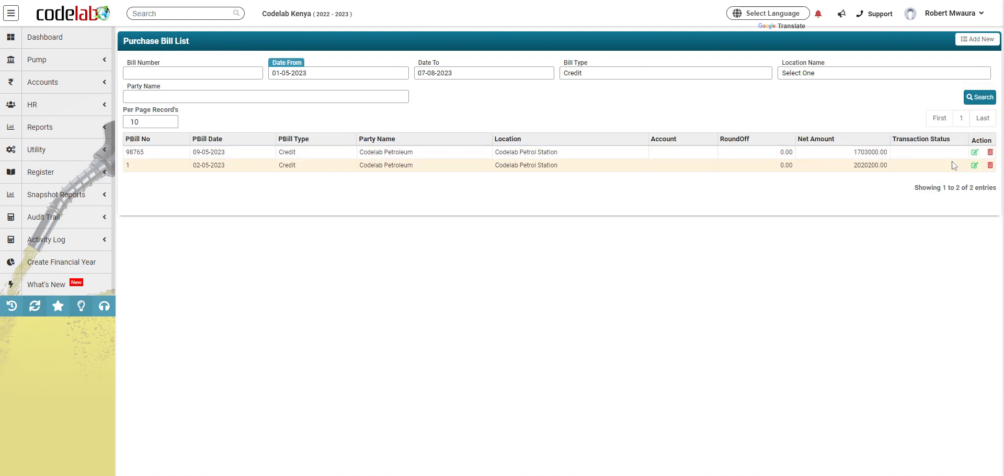
click(974, 165)
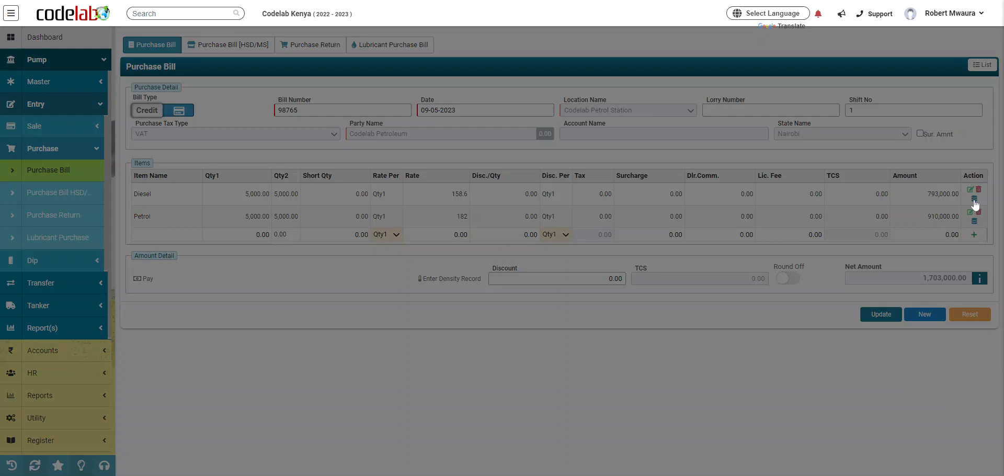
Assign 5000 of Diesel to tank AGO at Codelab Petrol Station, amount 793000.
click(975, 190)
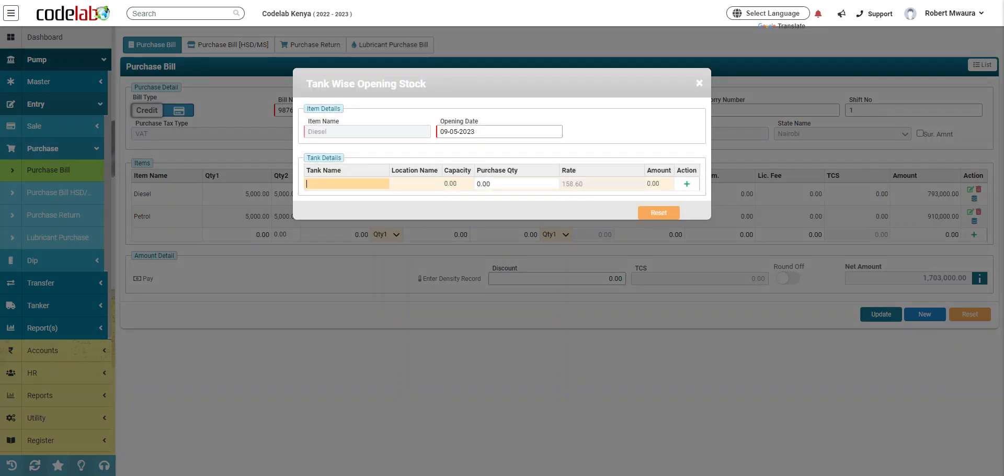
text(A)
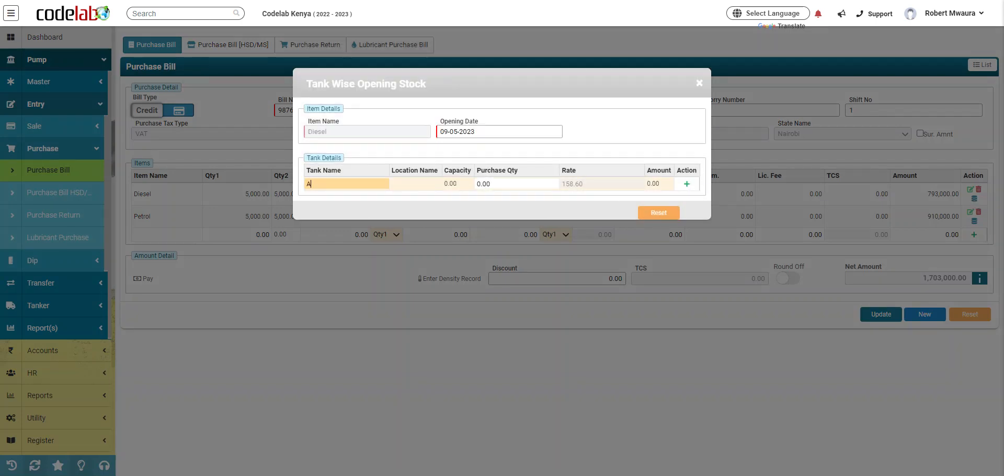
text(GO)
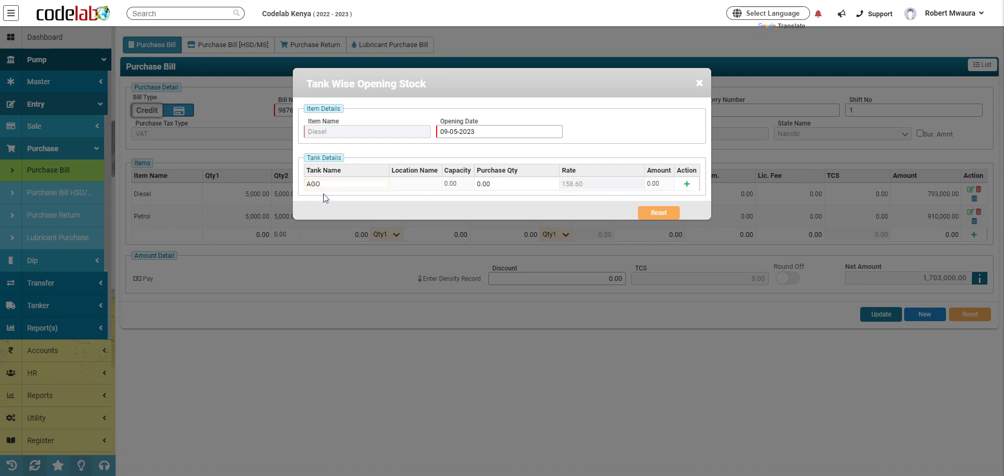
text(5000)
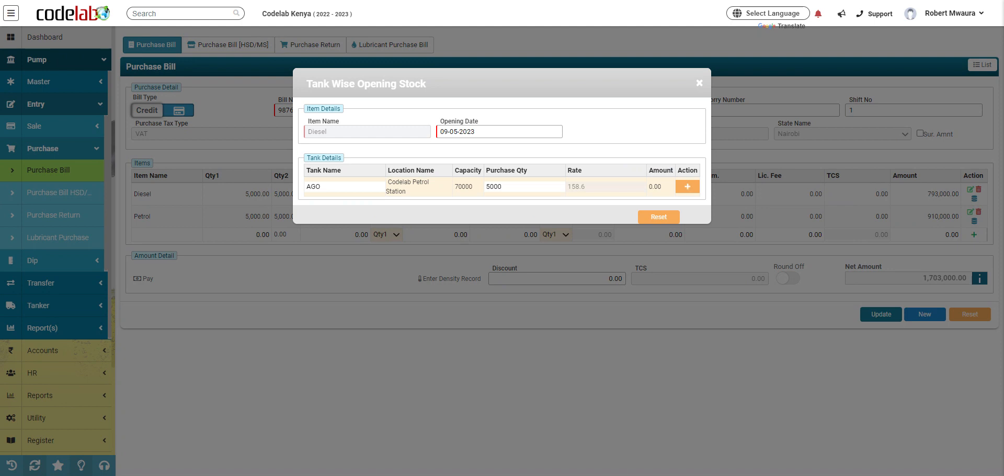
click(686, 187)
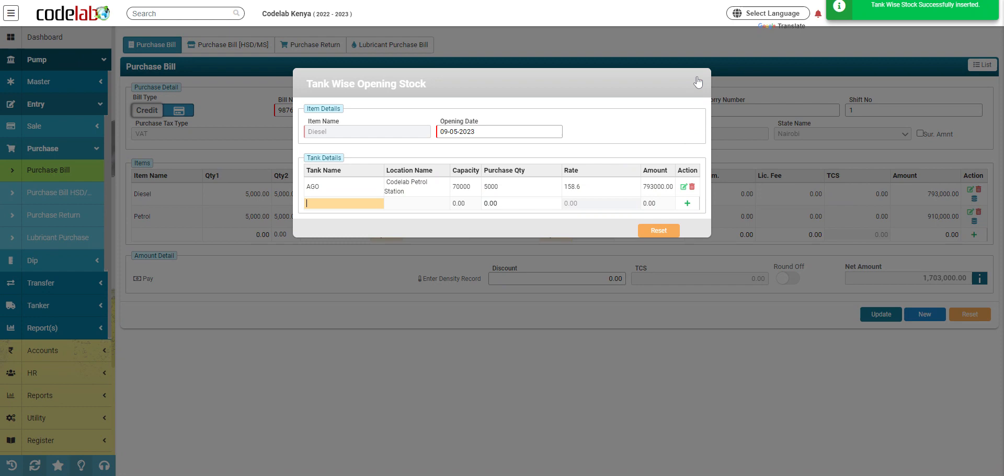
click(697, 81)
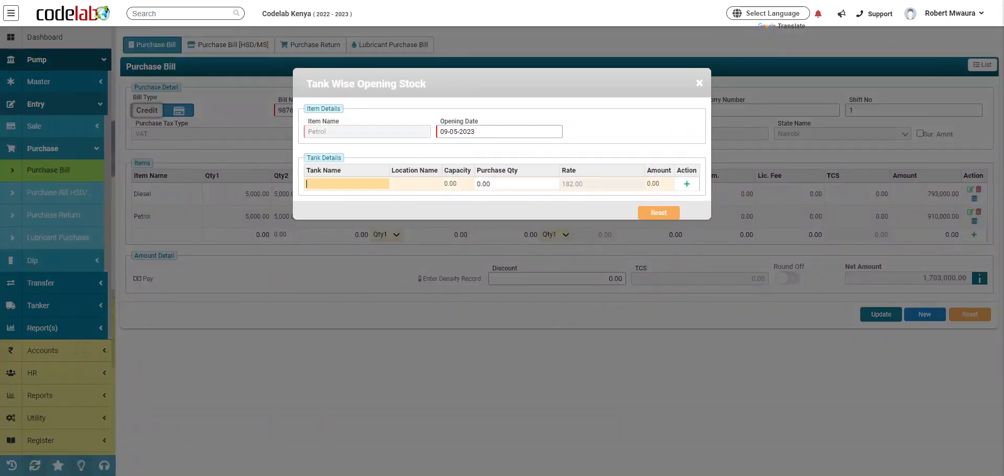
Assign 5000 of Petrol to tank PMS, amount 910000, and return to the bill form.
text(Pm)
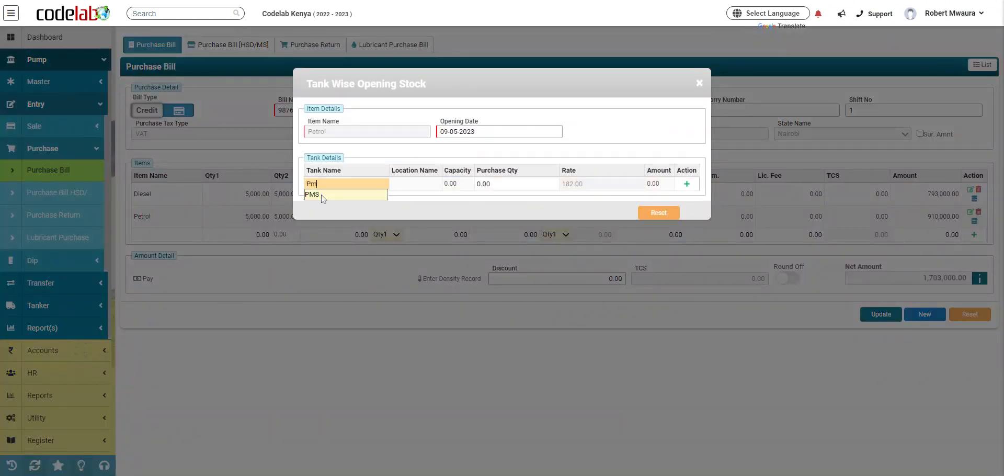
click(311, 195)
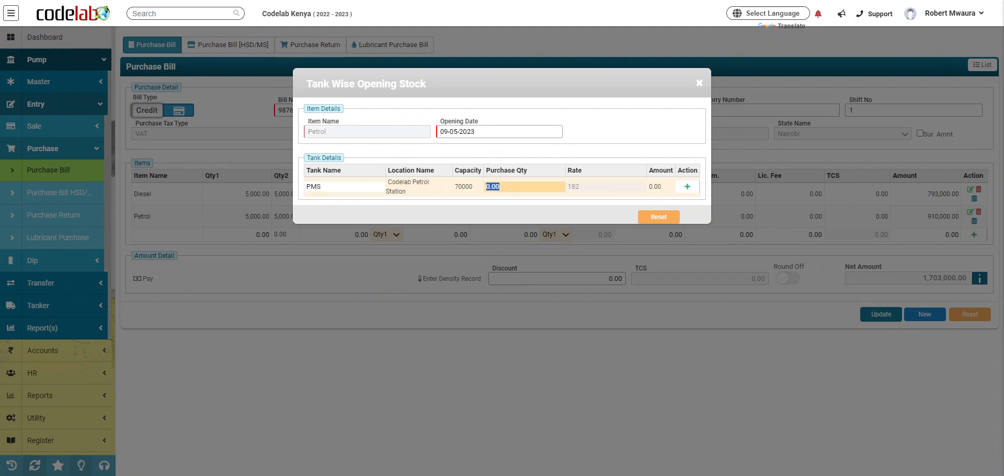
text(5000)
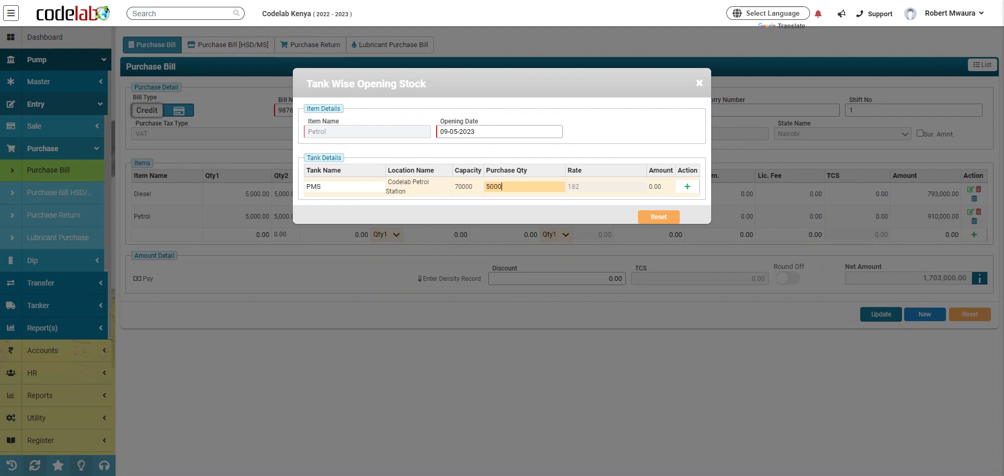
click(687, 186)
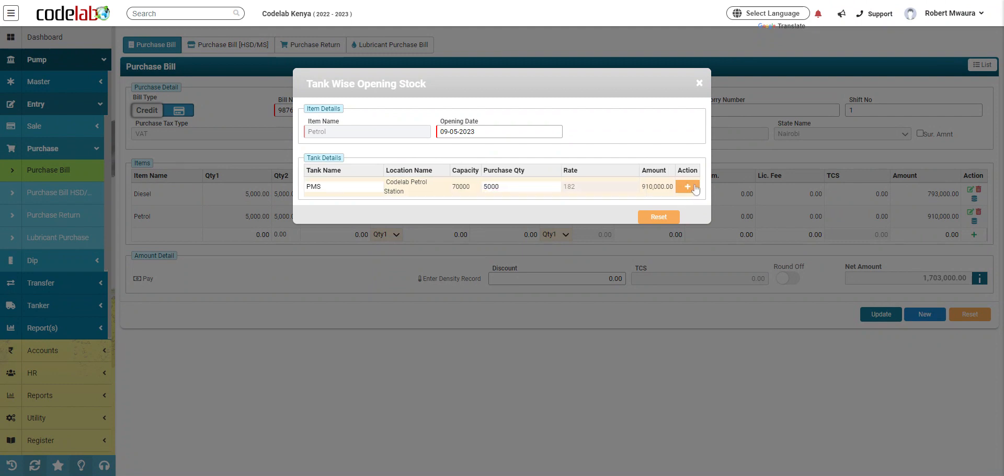
click(686, 186)
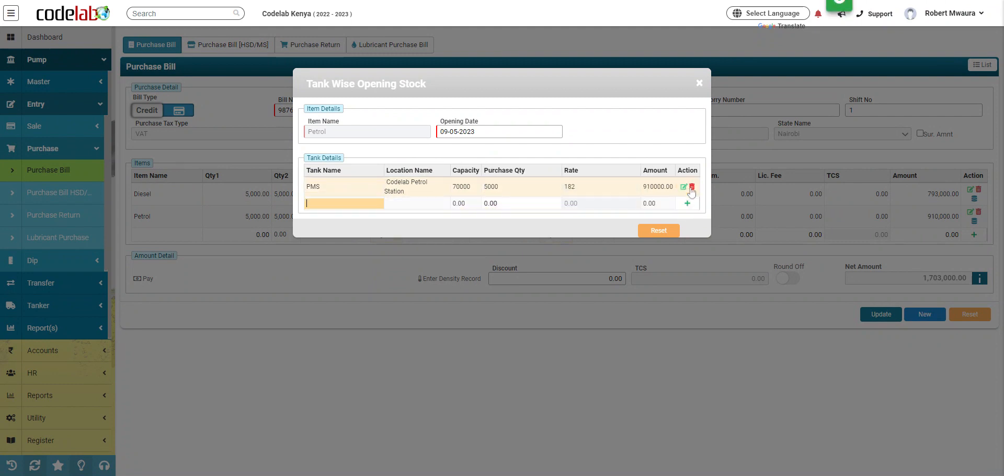
click(683, 187)
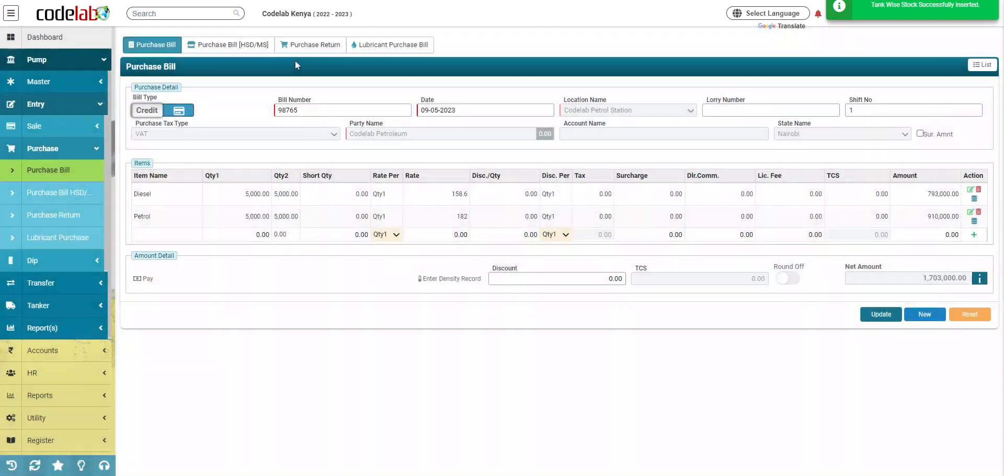